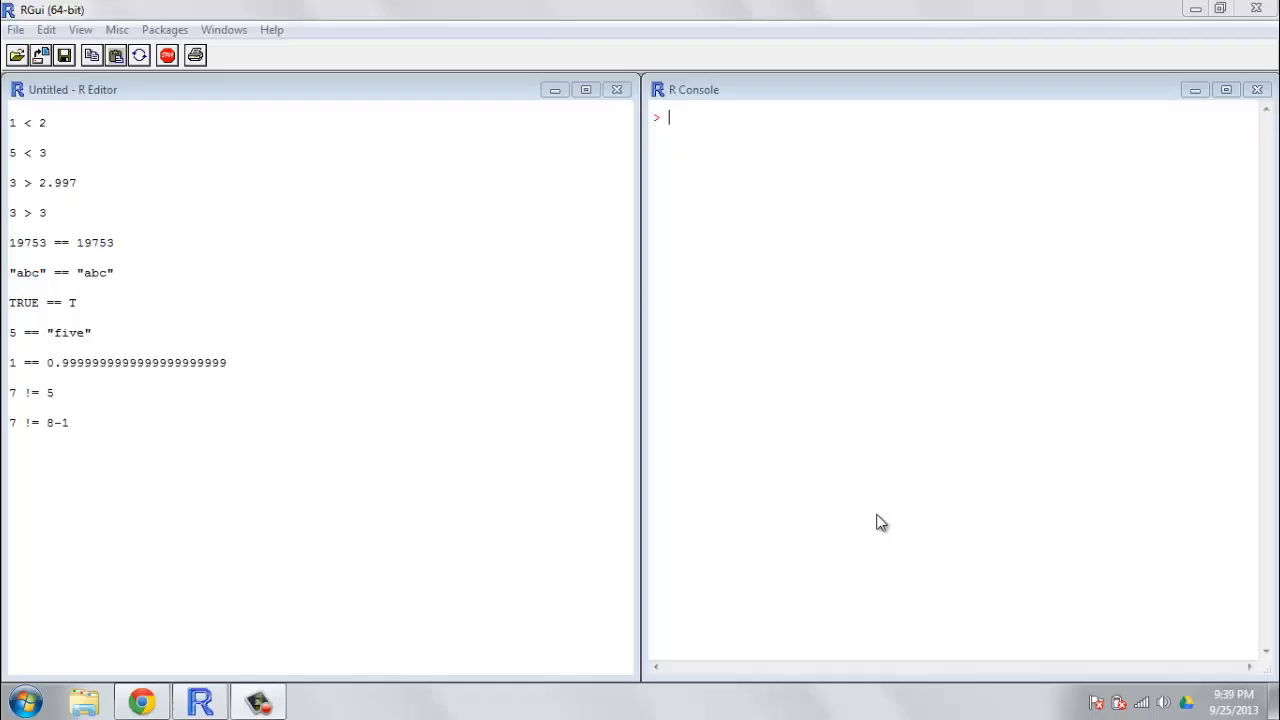
mouse_move(787, 501)
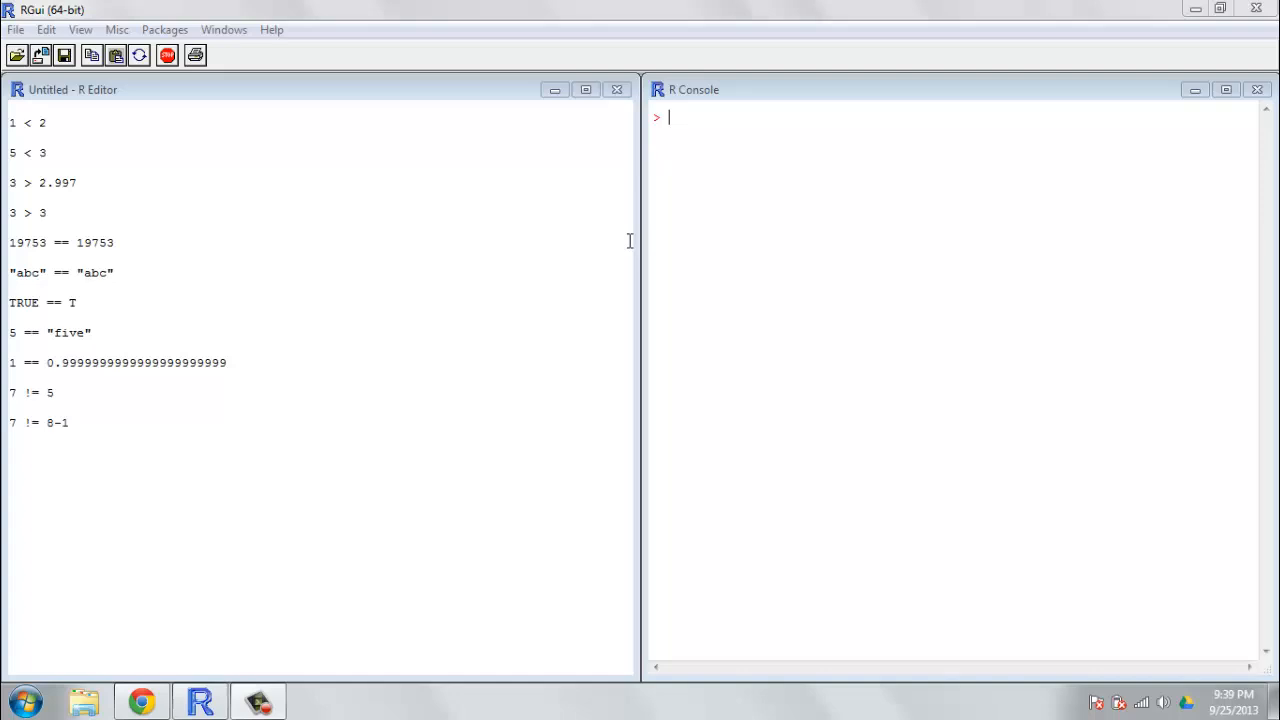
mouse_move(249, 276)
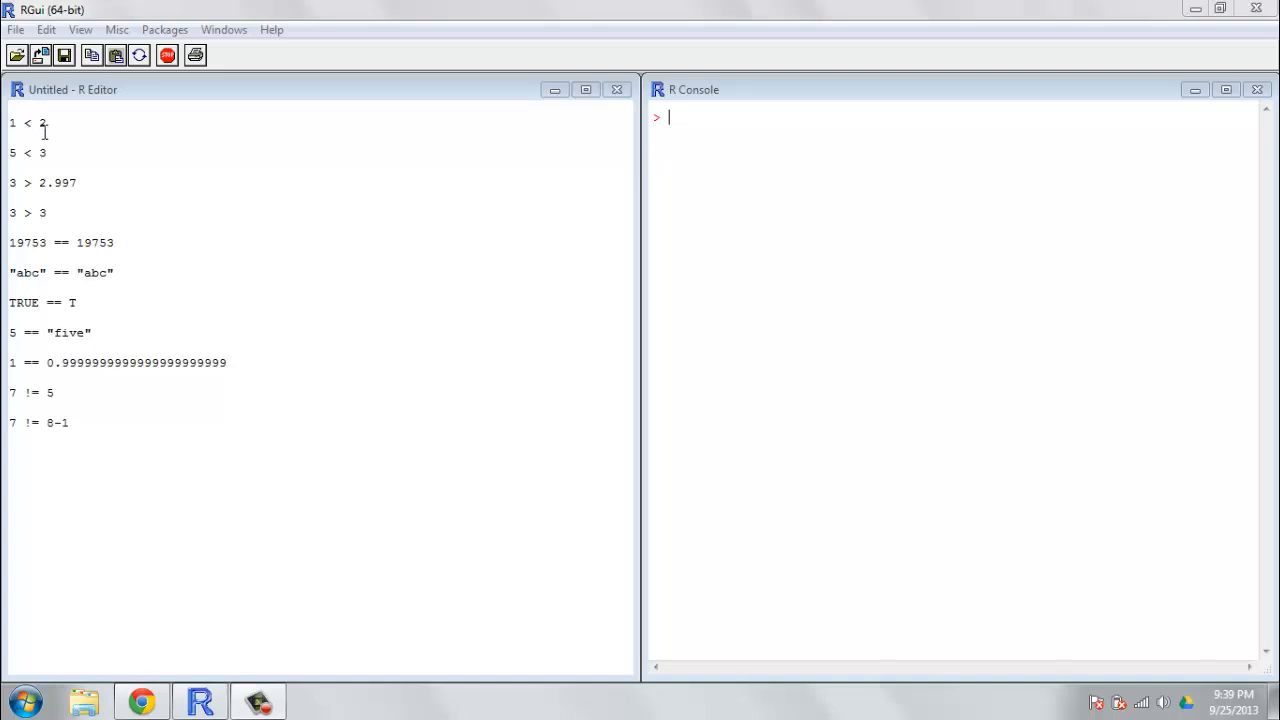
Step: Run the 1 < 2 comparison from the script, getting TRUE in the console
triple_click(28, 122)
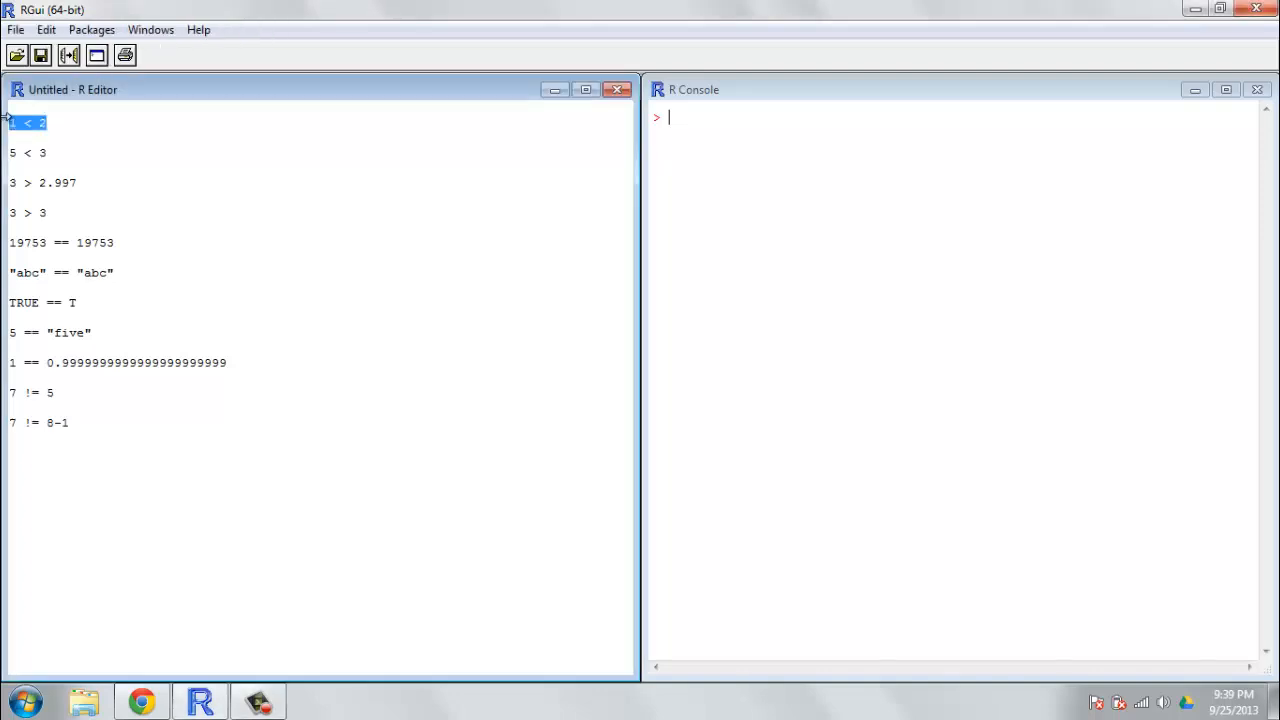
mouse_move(339, 325)
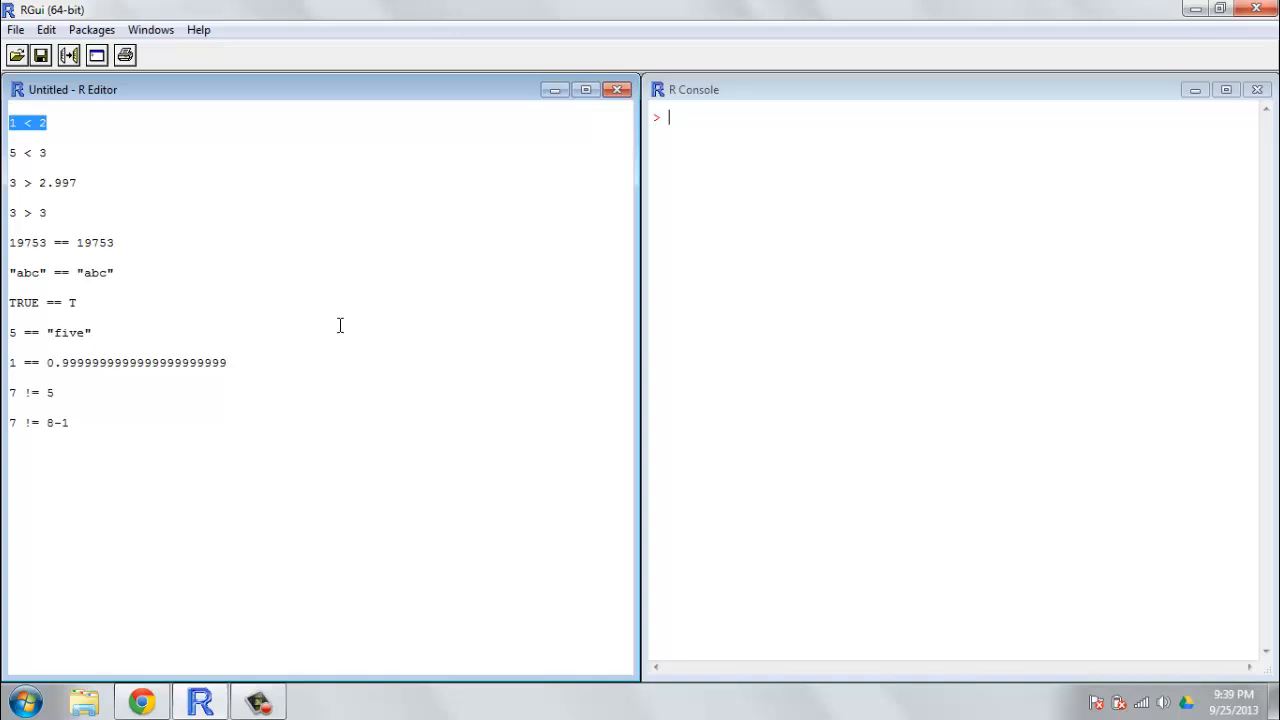
key("ctrl+r")
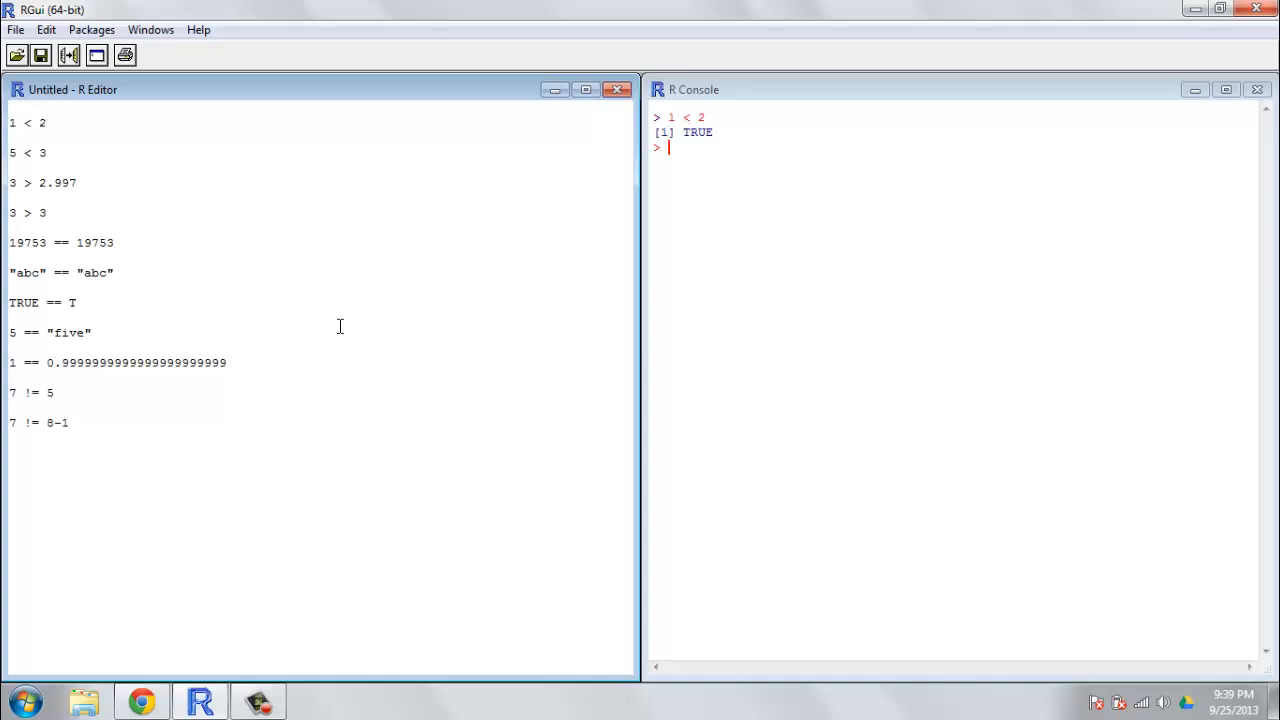
mouse_move(710, 136)
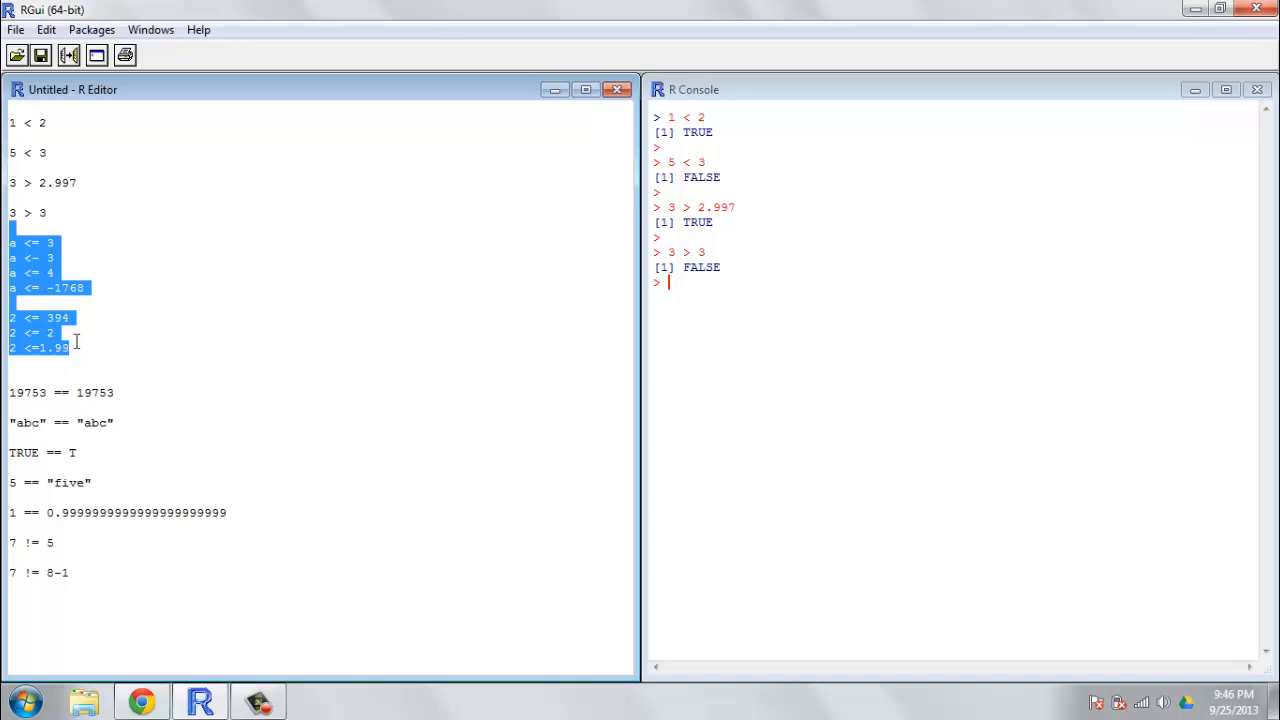
Step: Select the first new <= example and permanently dismiss the Windows colour-scheme warning
left_click(64, 247)
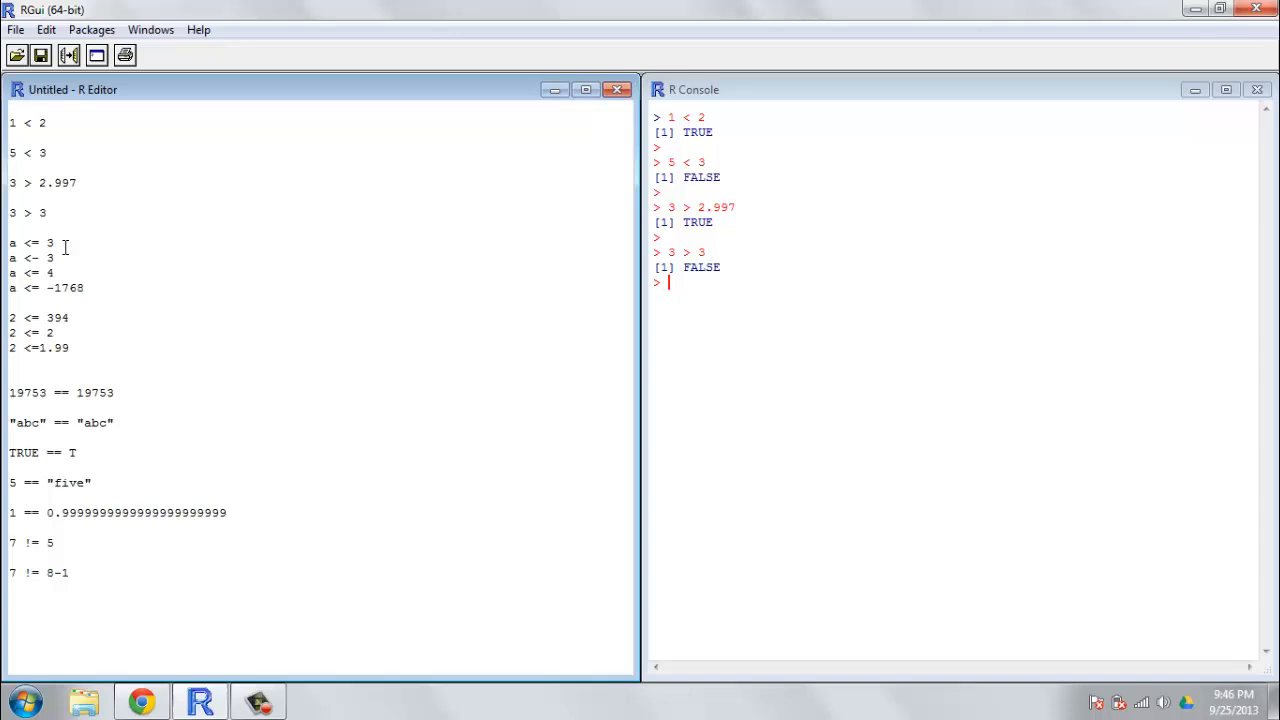
triple_click(30, 242)
type("\"a\"")
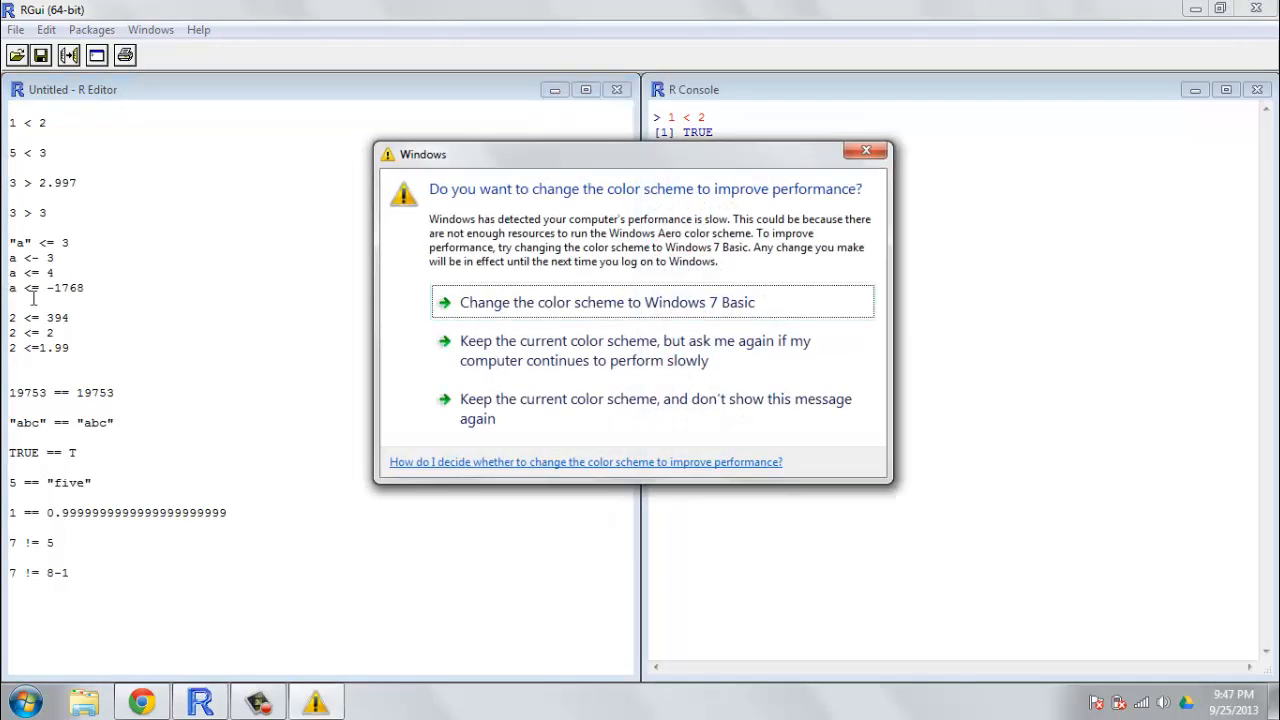
mouse_move(492, 418)
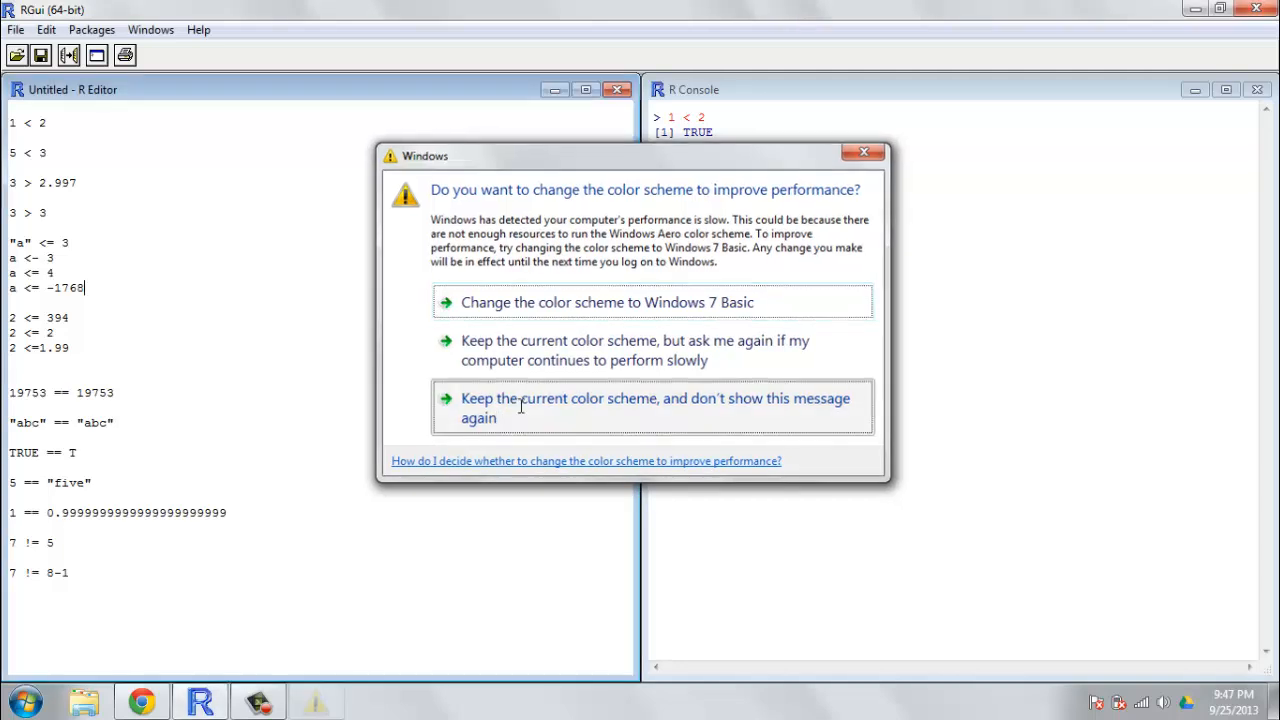
left_click(645, 408)
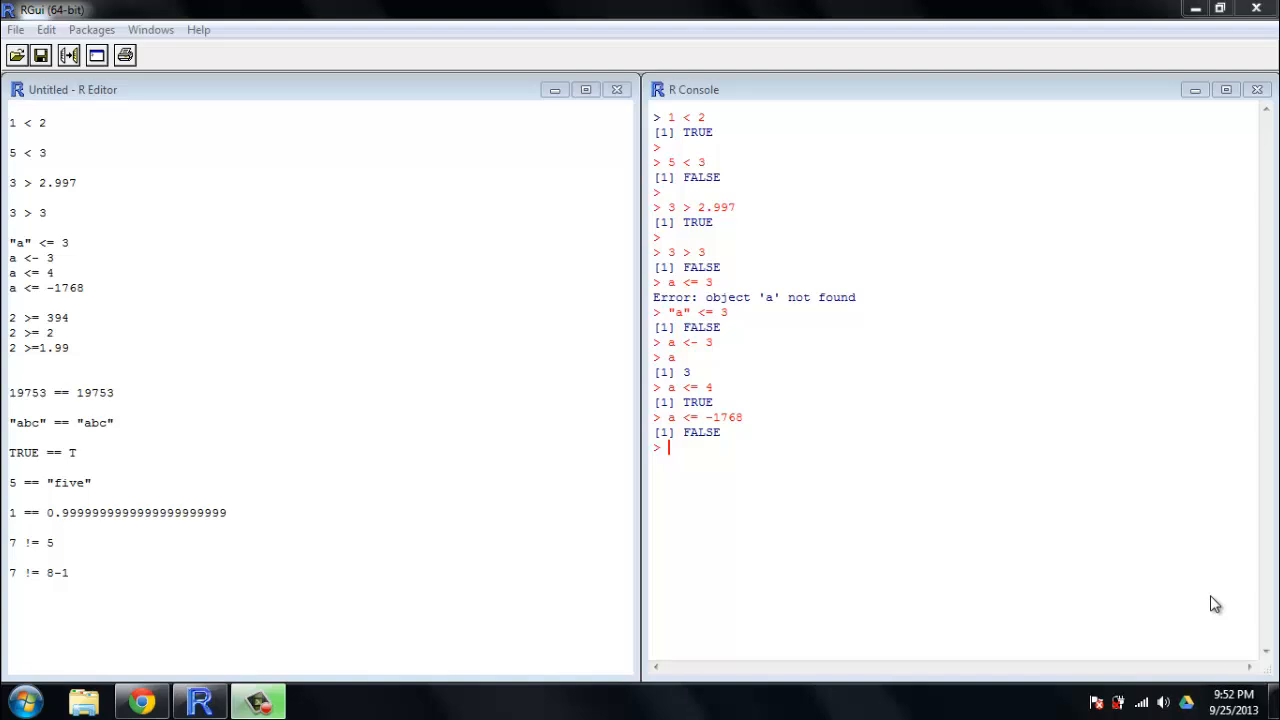
mouse_move(755, 402)
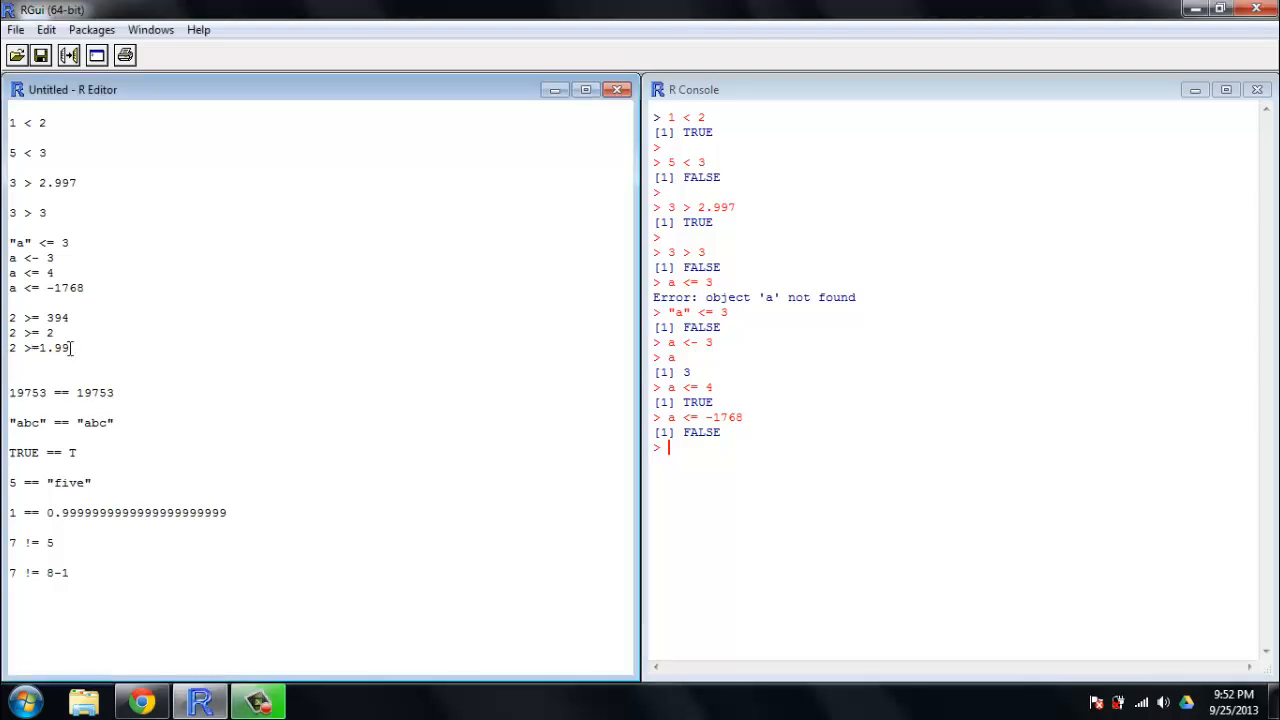
Step: Select the three >= examples: 2 >= 394, 2 >= 2 and 2 >= 1.99
left_click_drag(10, 317, 70, 348)
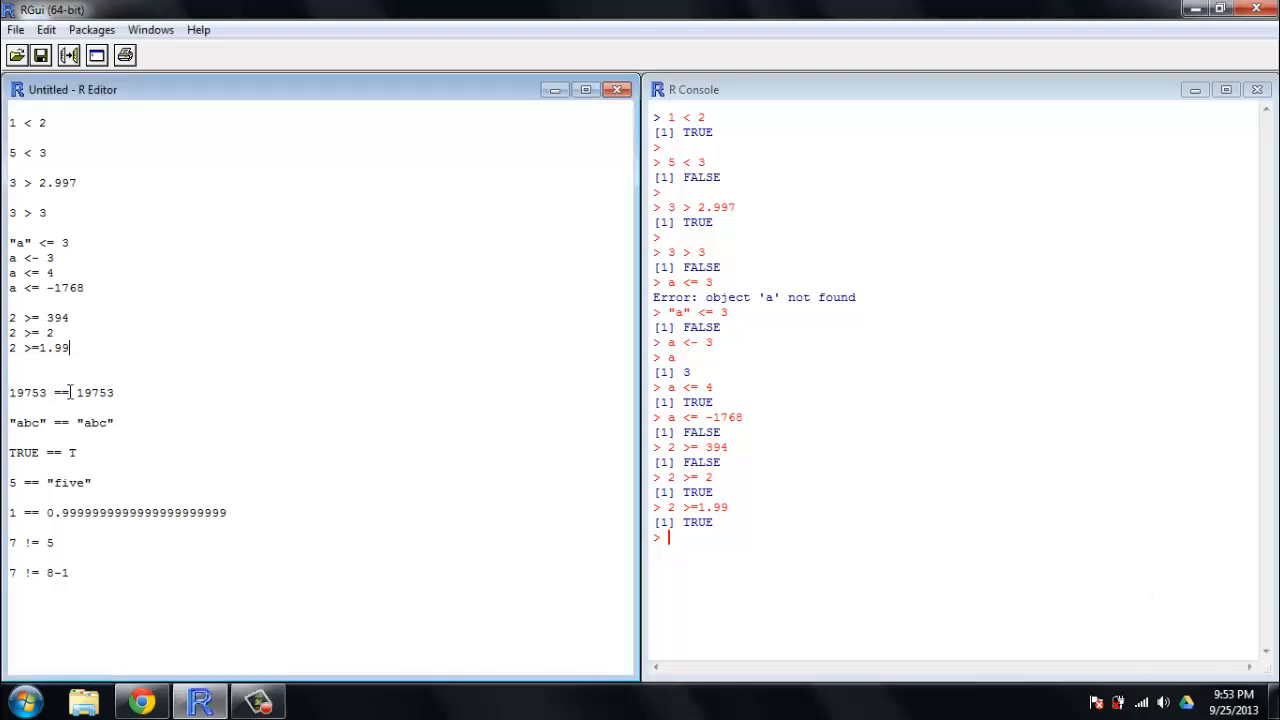
mouse_move(379, 398)
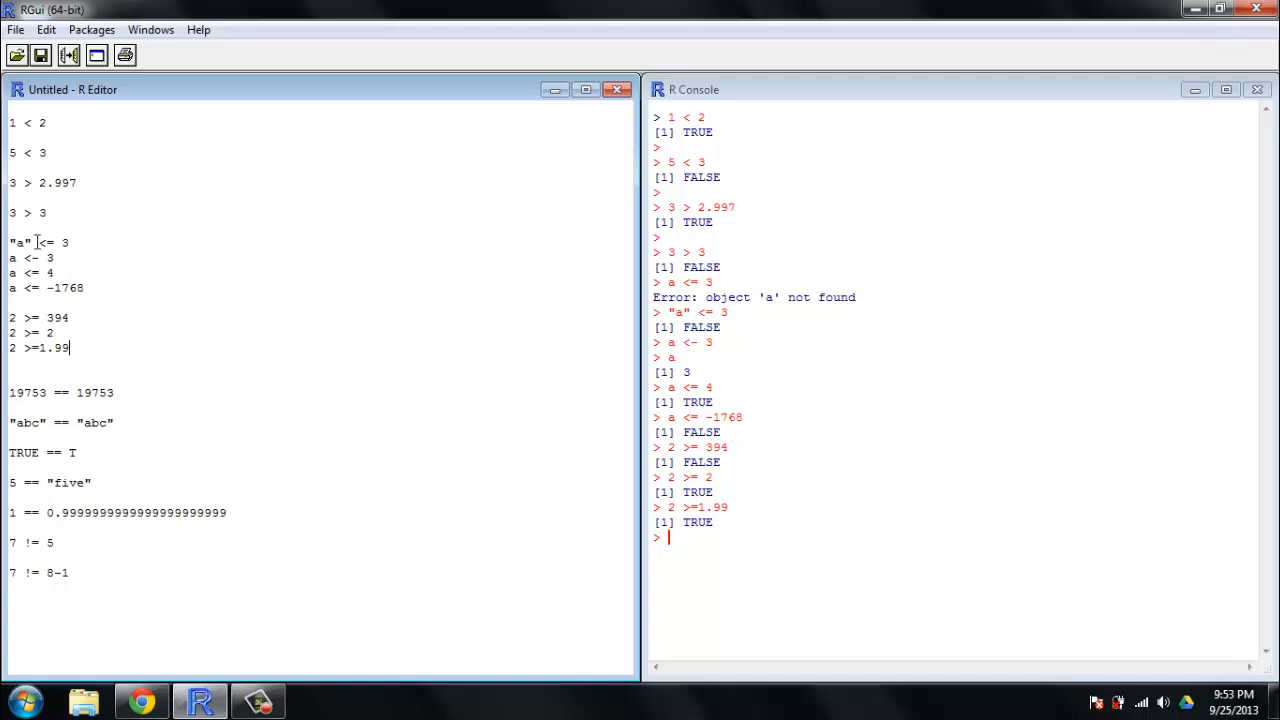
Step: Select the "abc" == "abc" and TRUE == T lines in turn to run them
double_click(32, 257)
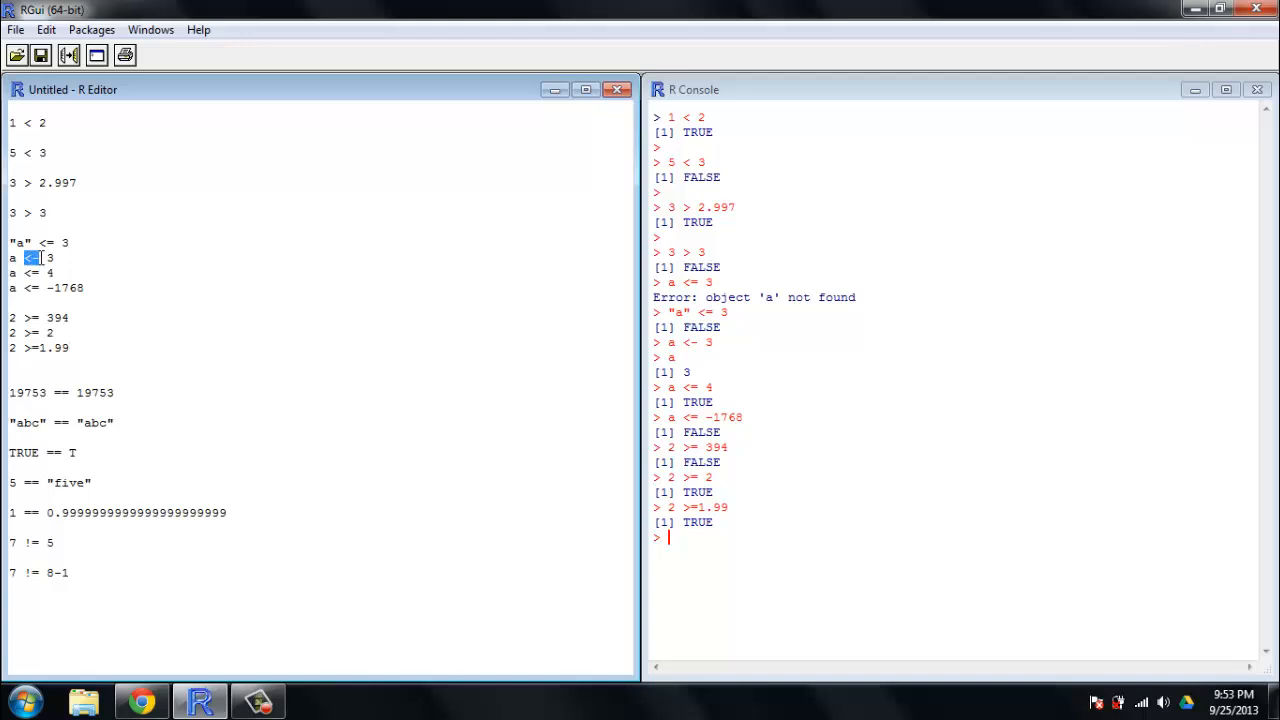
left_click(88, 332)
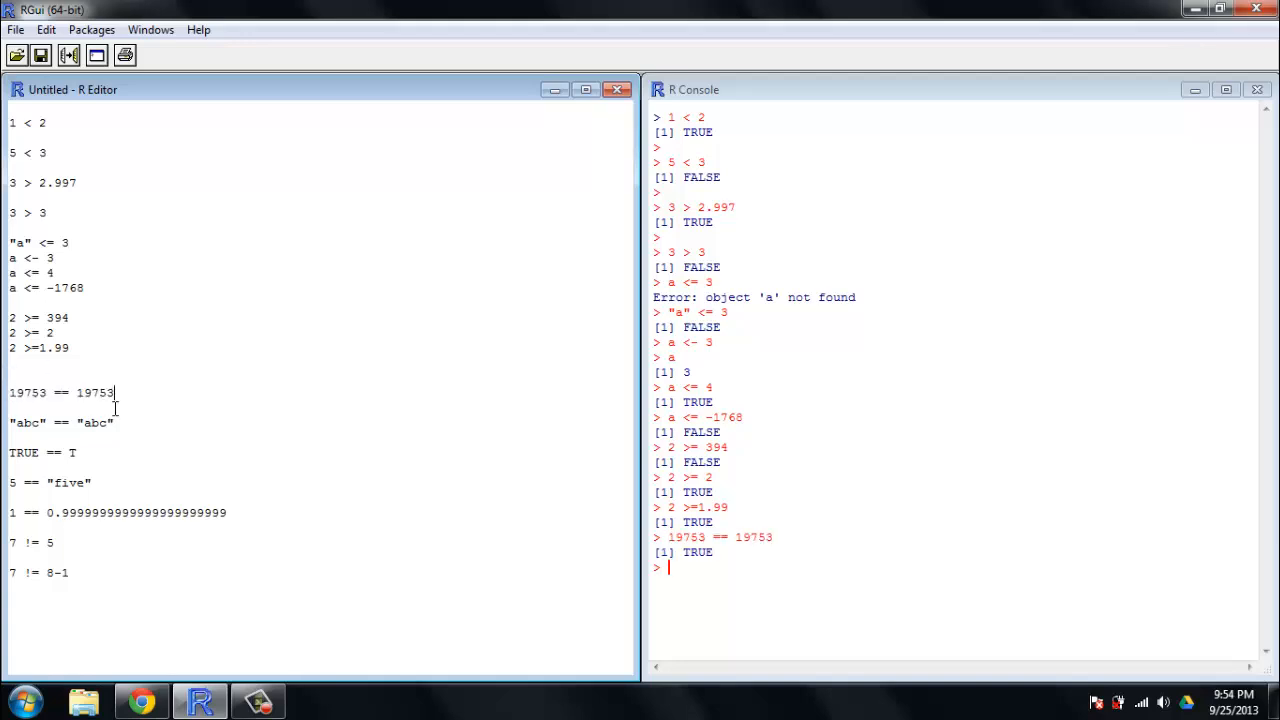
triple_click(57, 422)
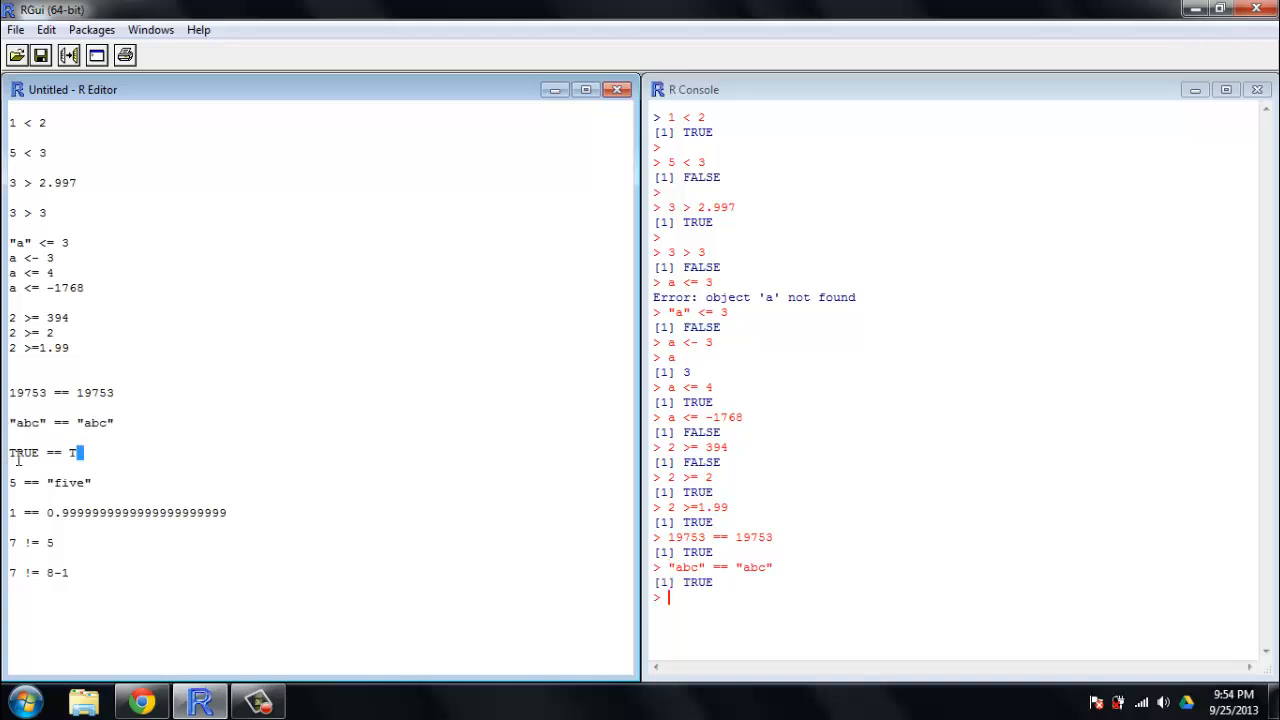
left_click_drag(10, 452, 78, 452)
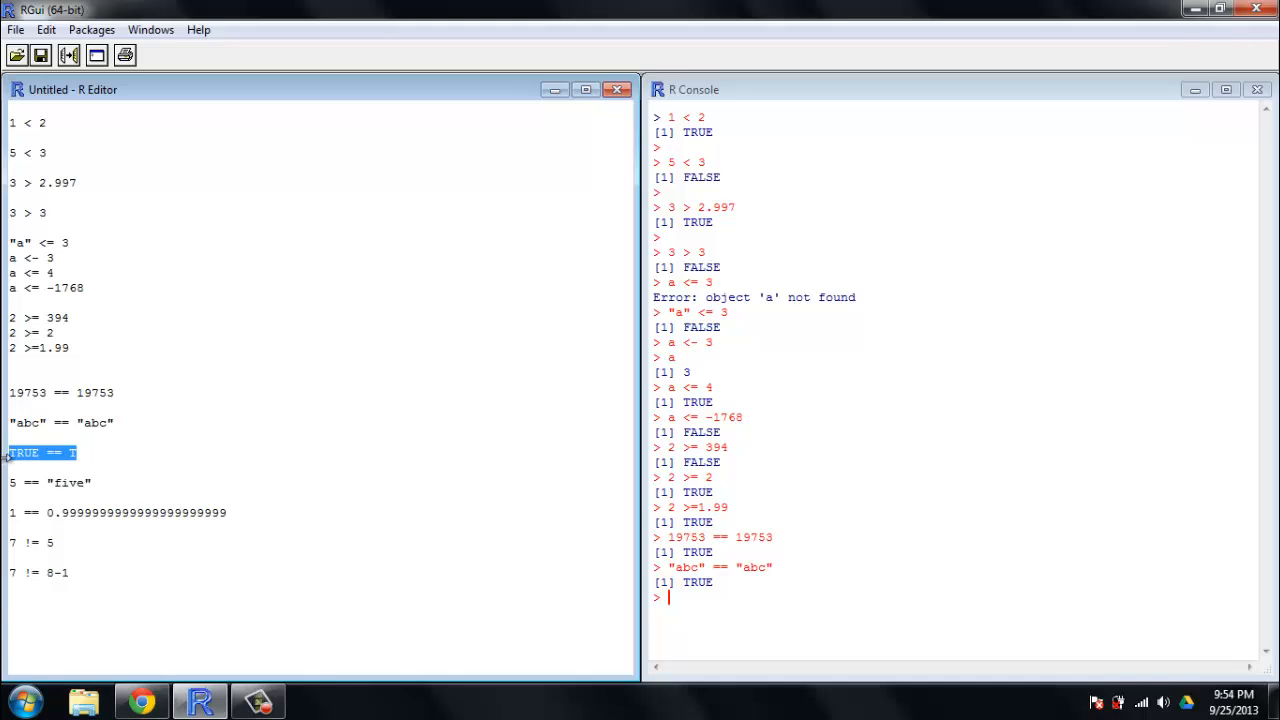
mouse_move(144, 461)
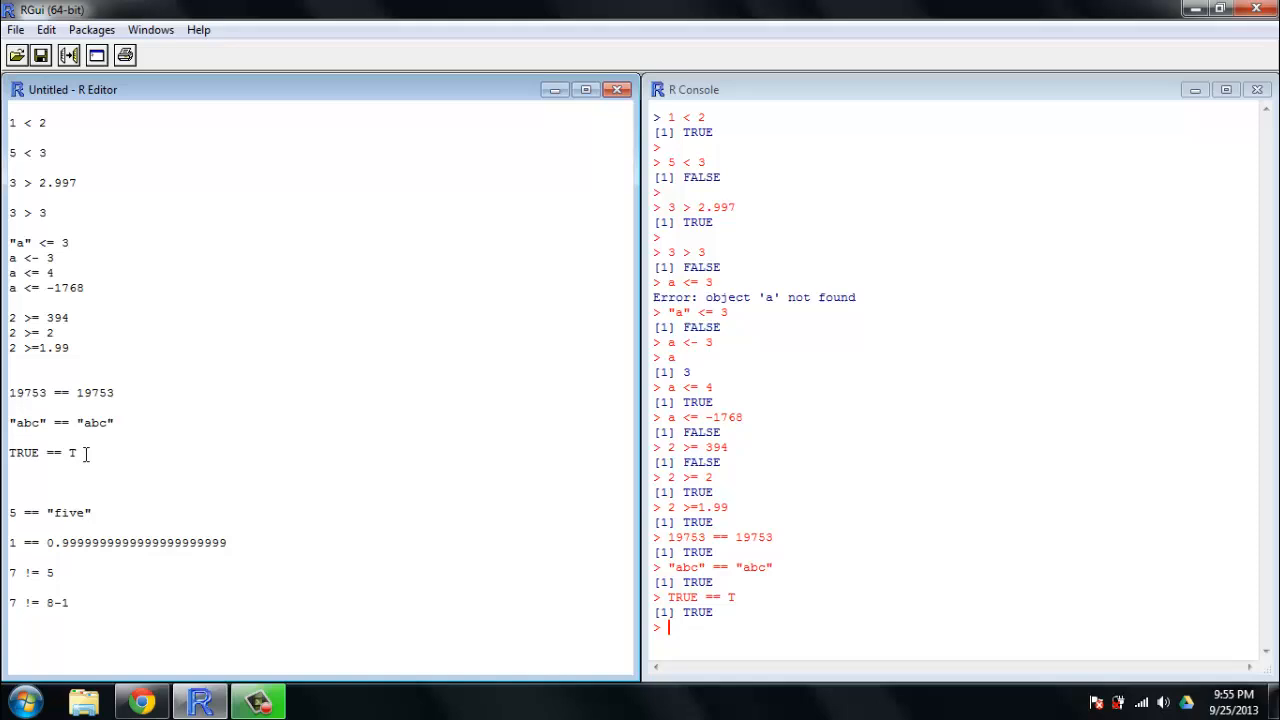
Step: Add and run true <- 5, then select the true <- F and true lines
type("true")
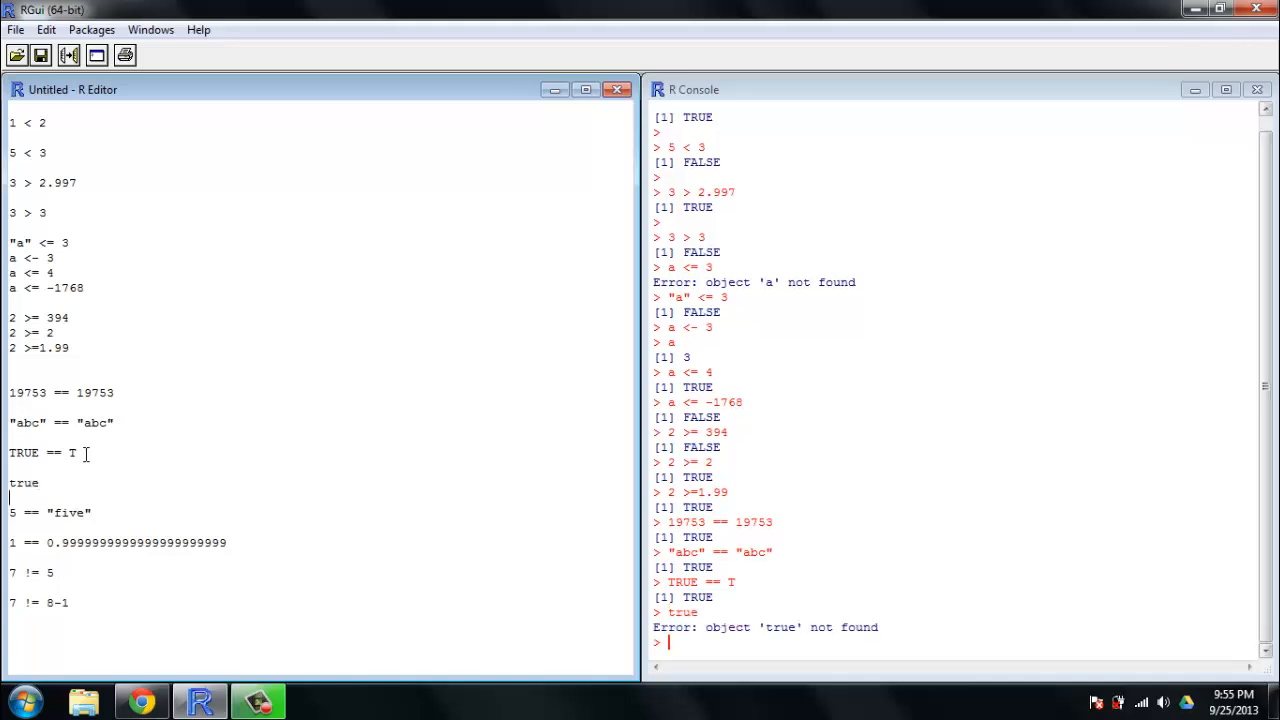
type("<-")
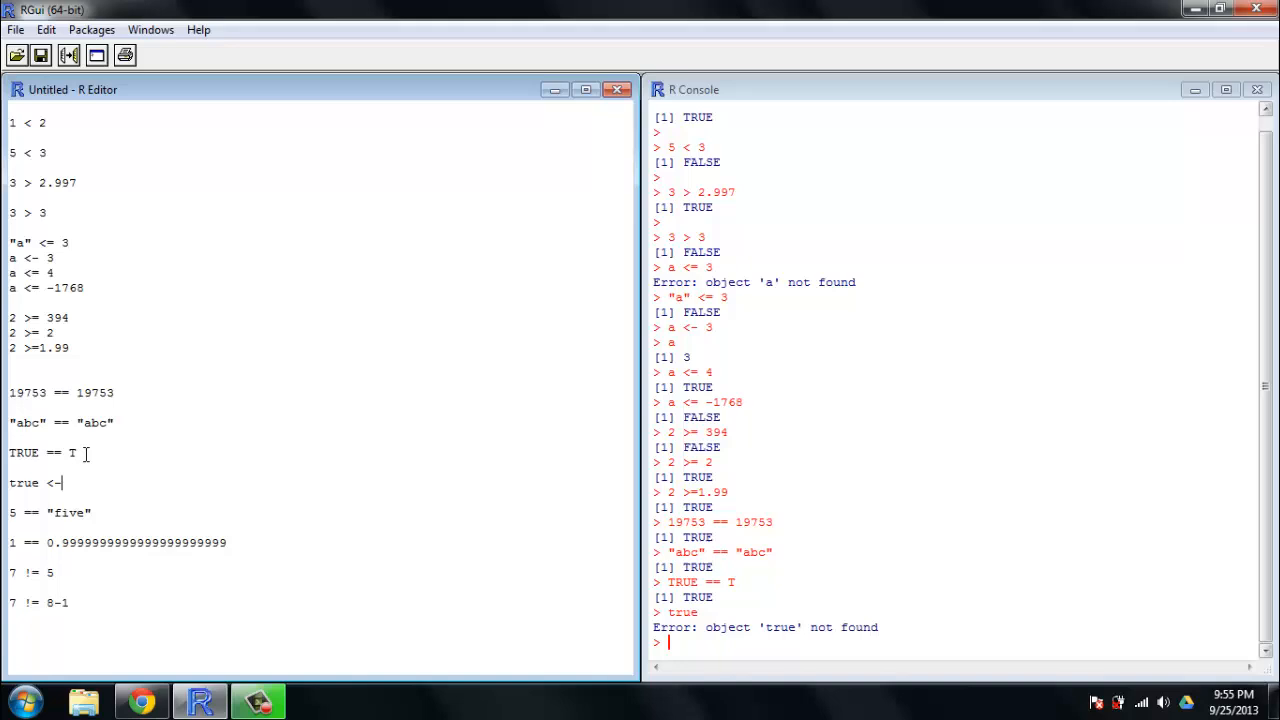
type("5")
type("true")
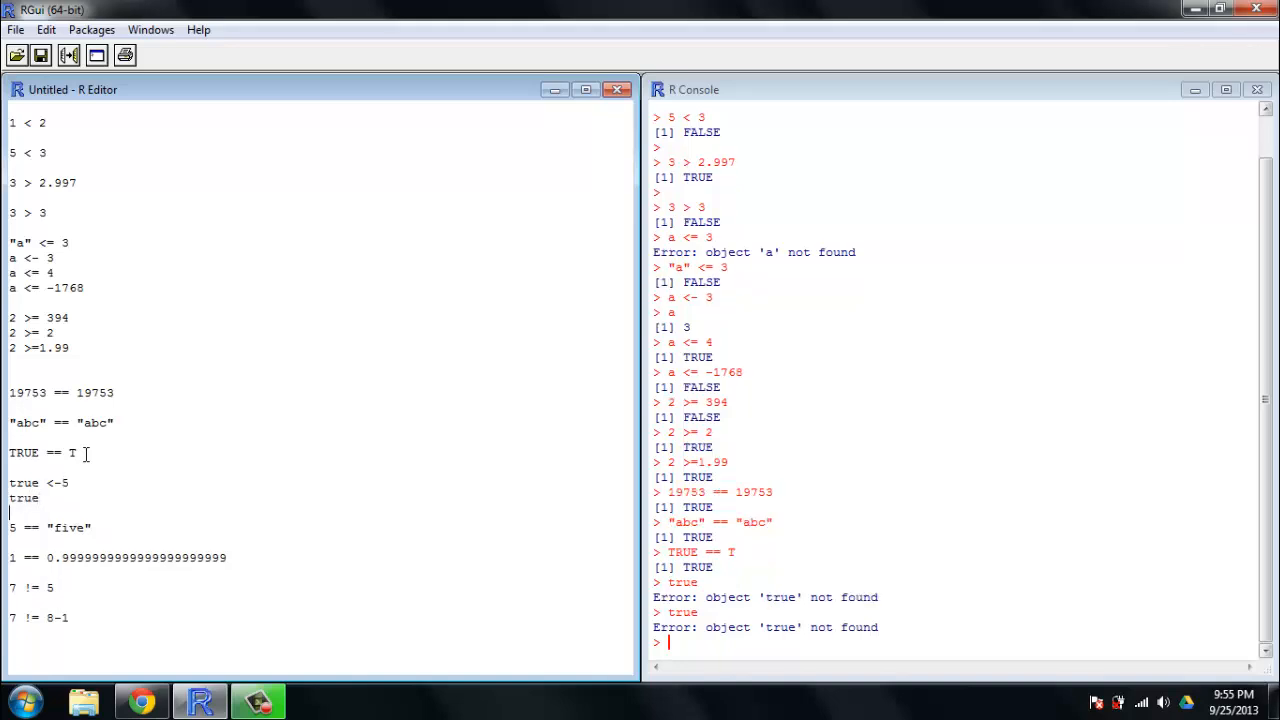
type(" F")
key("Return")
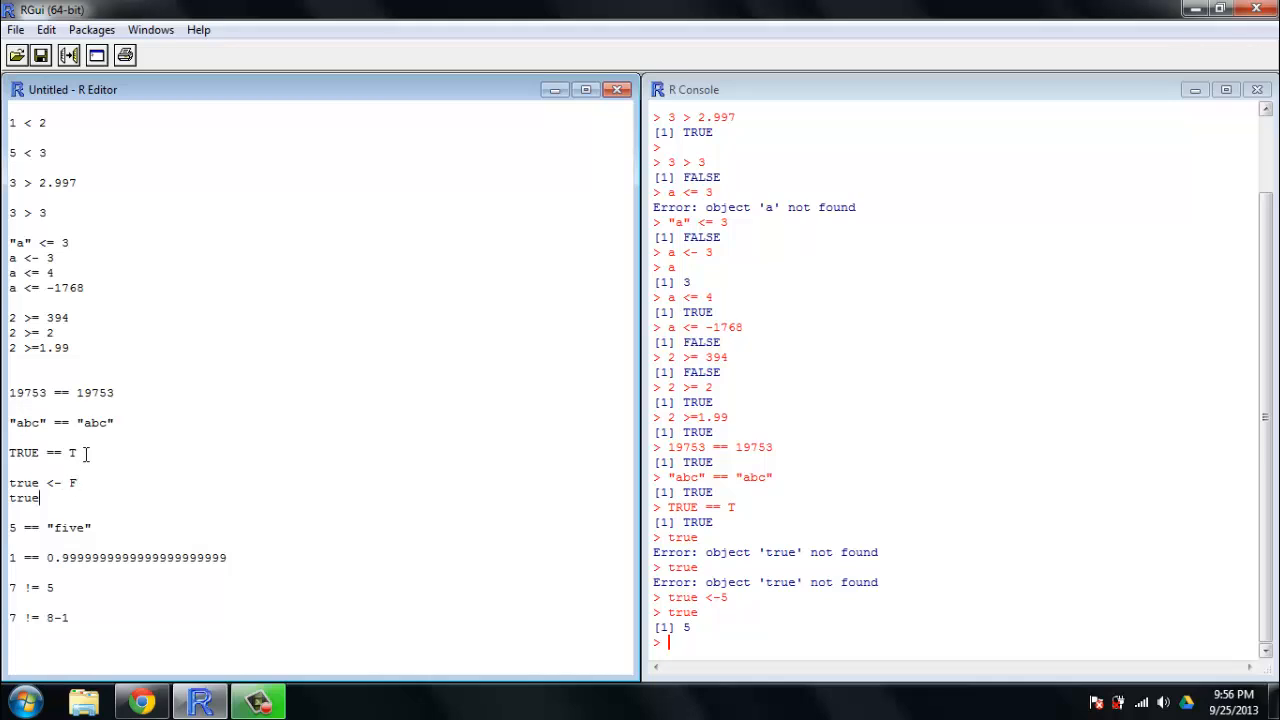
left_click_drag(20, 482, 40, 497)
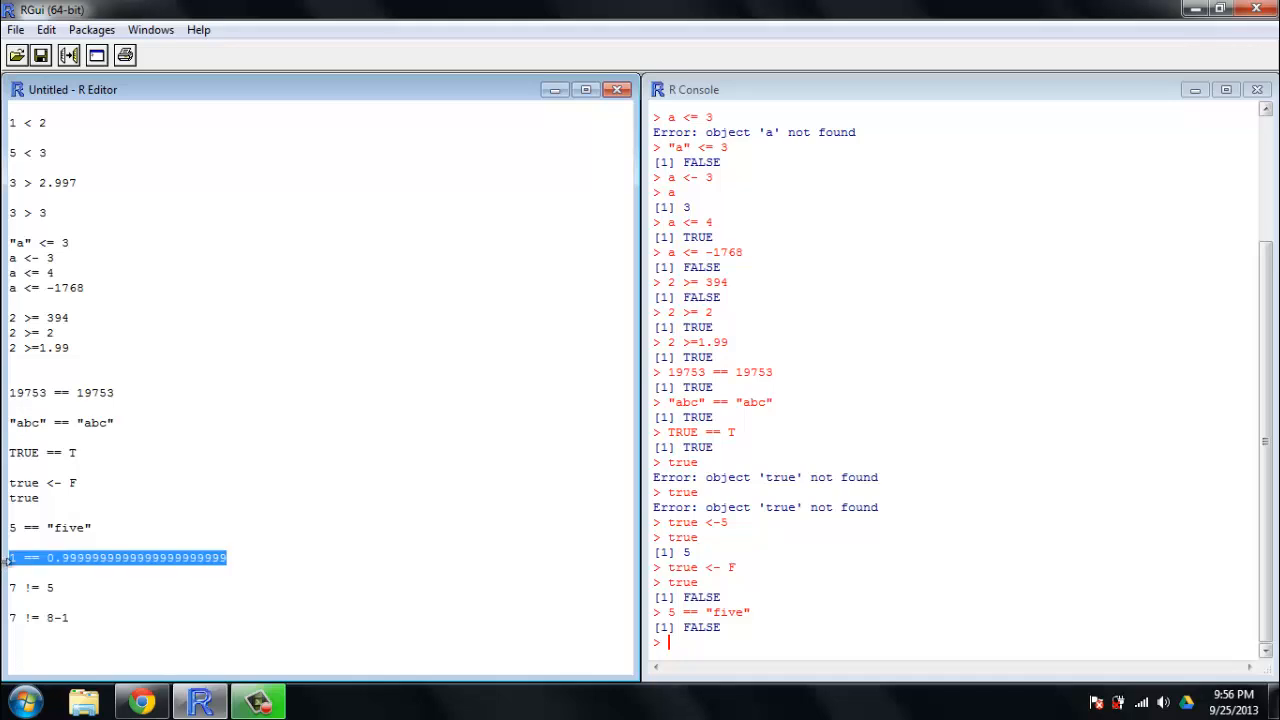
Step: Run 1 == 0.9999999999999999999999, which returns TRUE
key("Return")
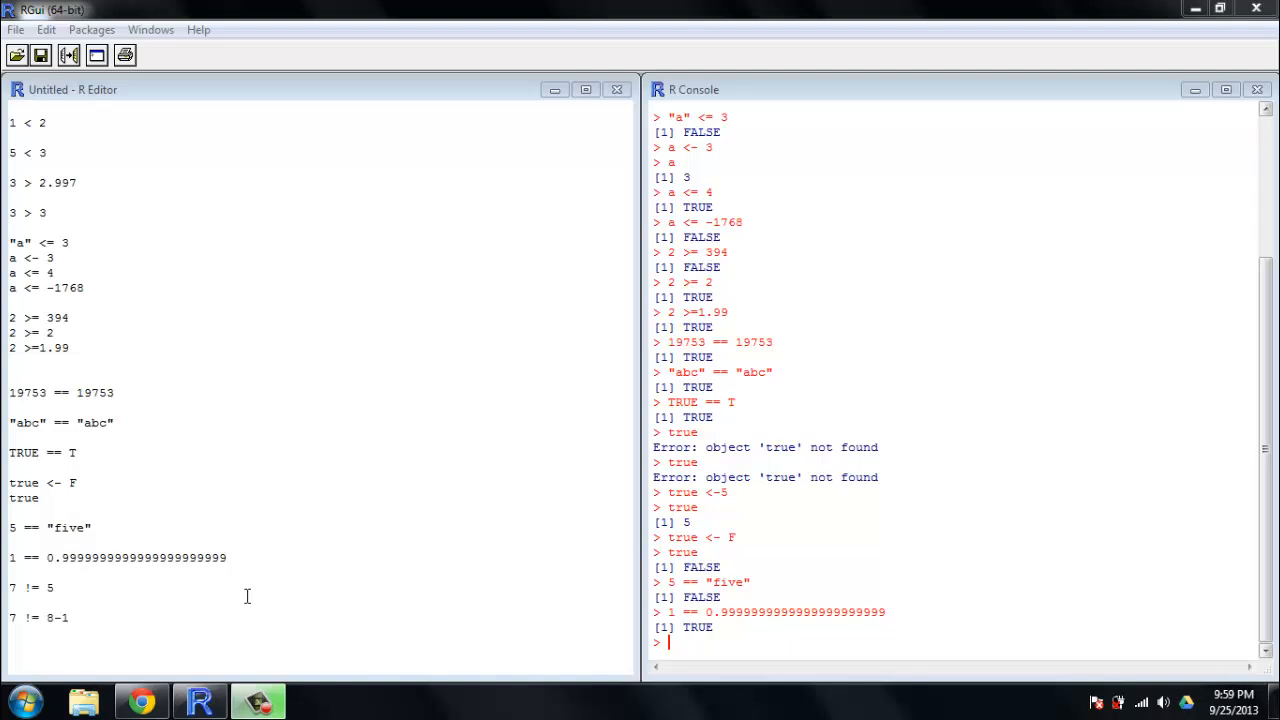
mouse_move(128, 588)
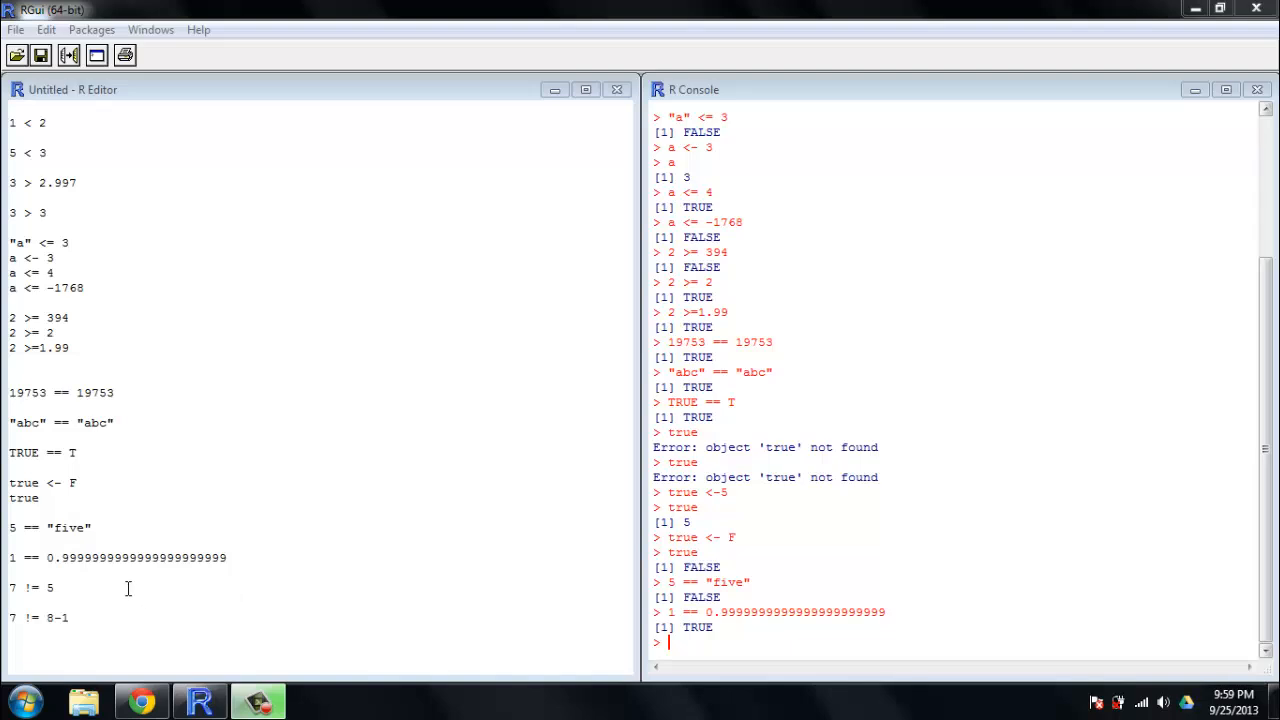
mouse_move(89, 587)
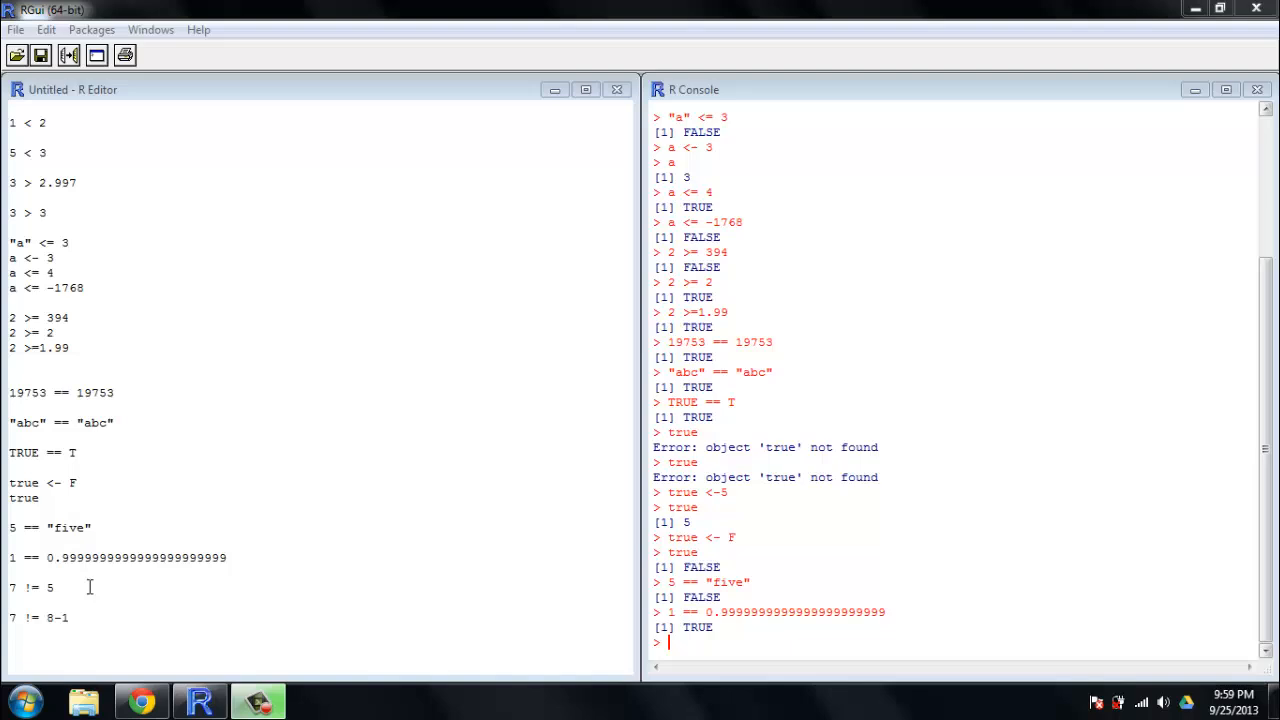